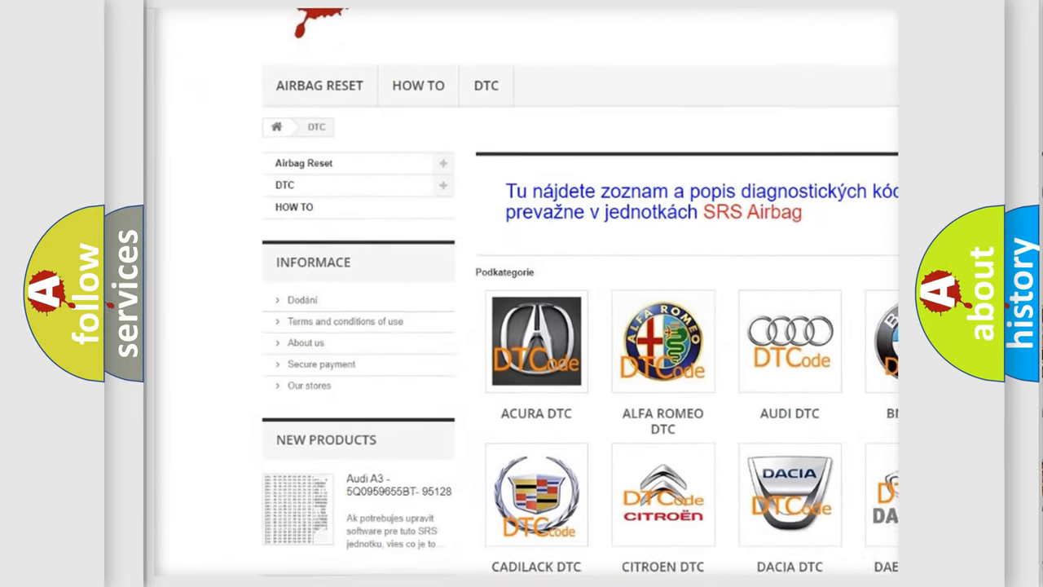
# Scroll the airbagreset.sk DTC page past the car brand logos to the B-code list
pyautogui.scroll(-3)
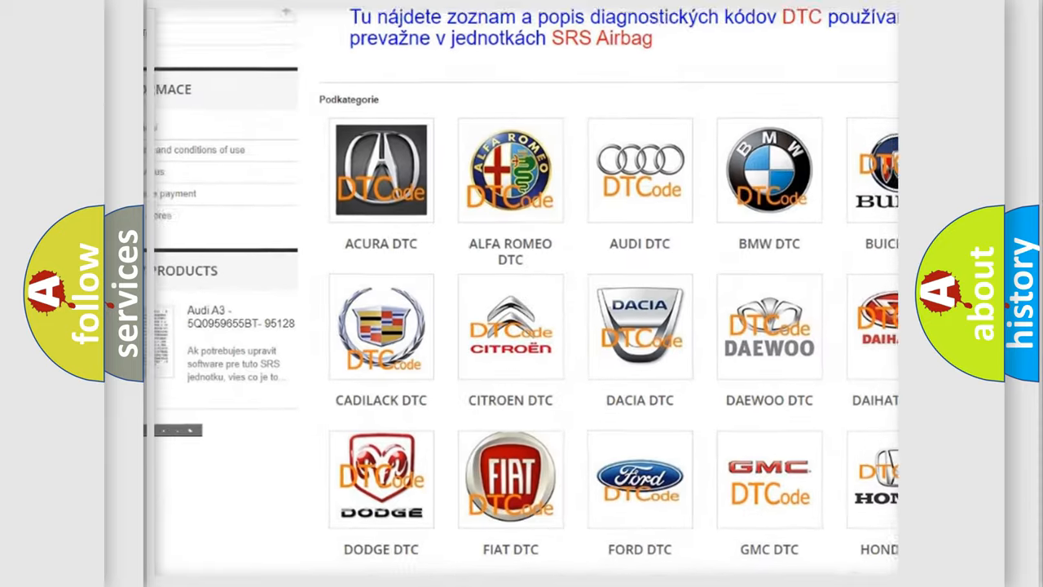
pyautogui.scroll(-3)
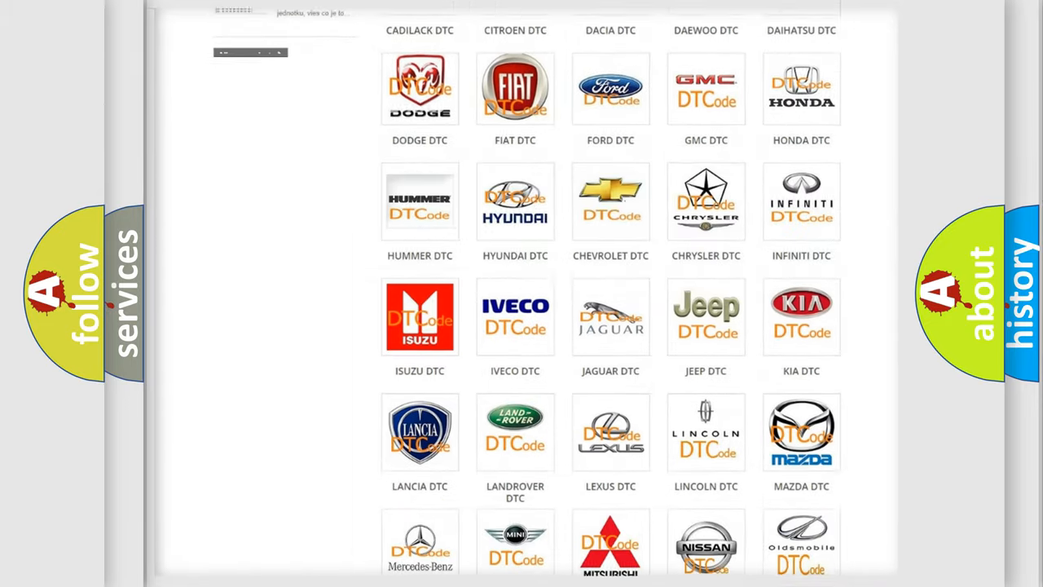
pyautogui.scroll(-3)
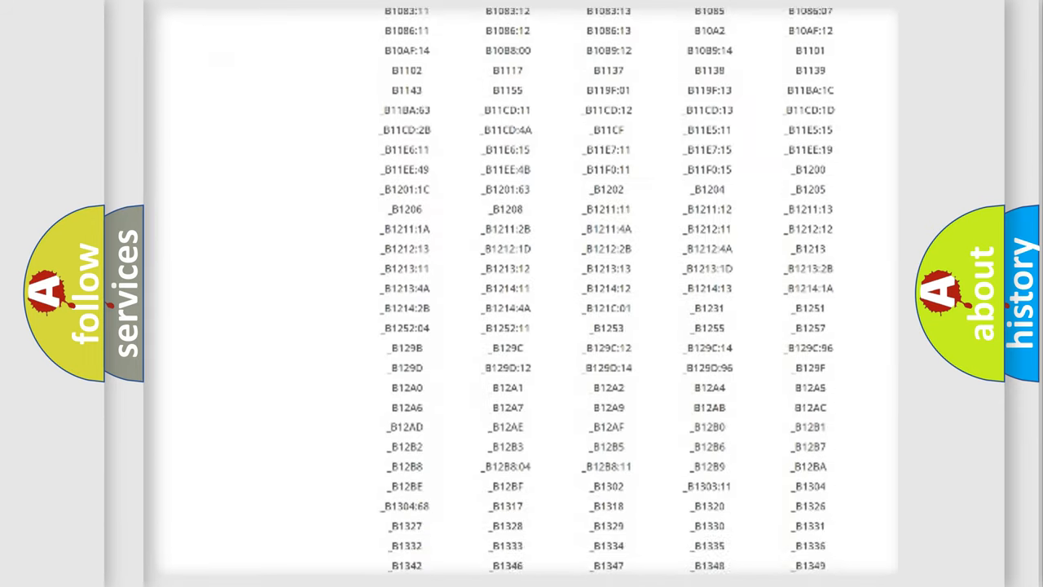
pyautogui.scroll(-3)
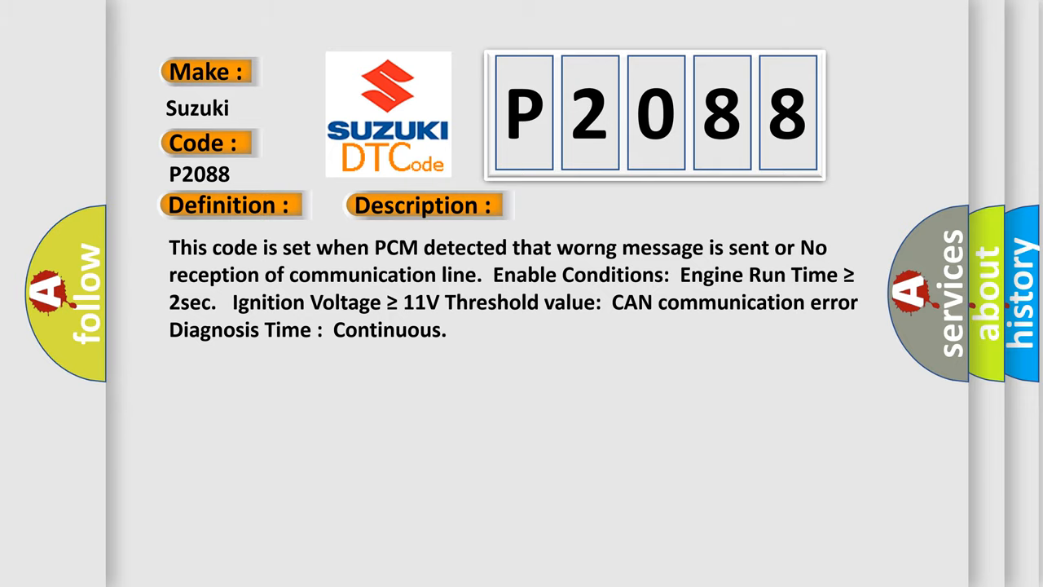
# Advance the P2088 card to its Cause section: CAN bus communication module component
pyautogui.click(599, 204)
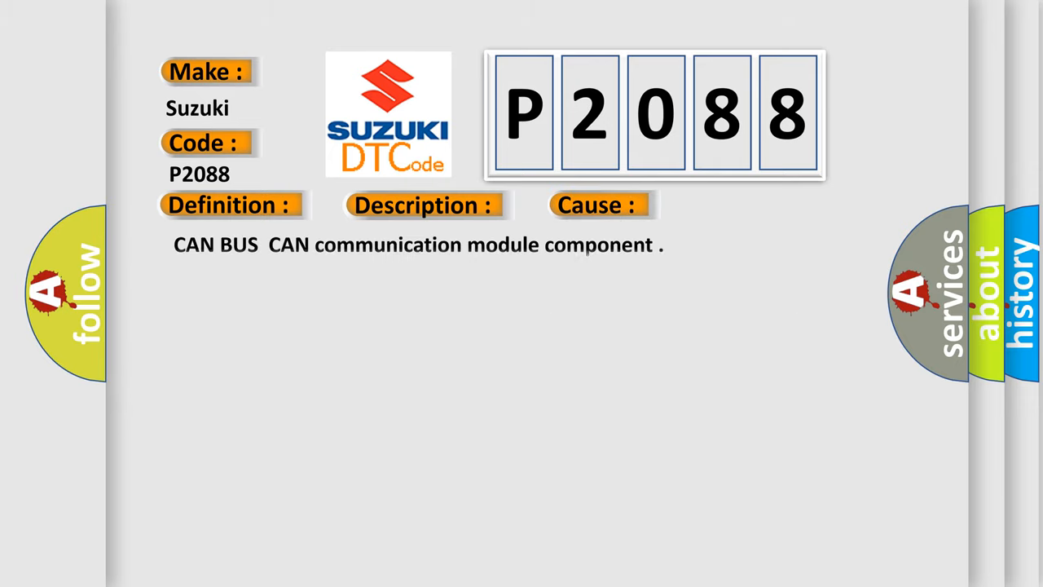